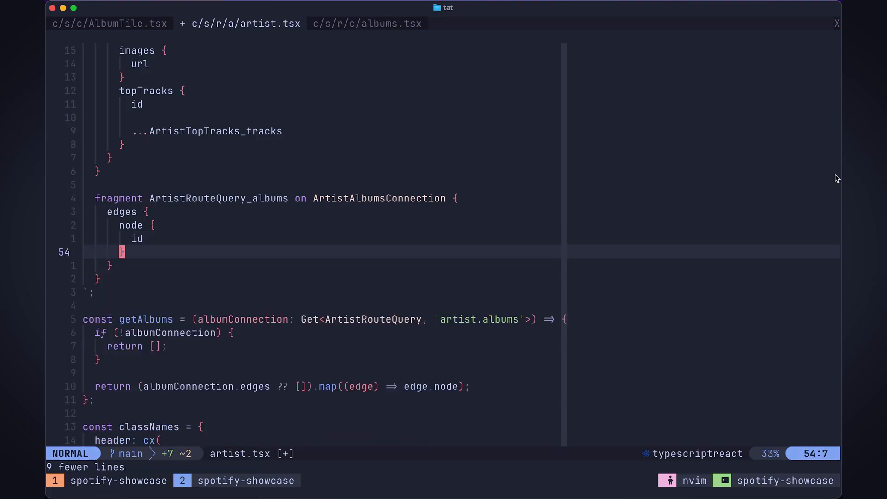
- Add the ...AlbumTile_album spread to the album node in ArtistRouteQuery_albums
{"action": "type", "text": "...AlbumTile"}
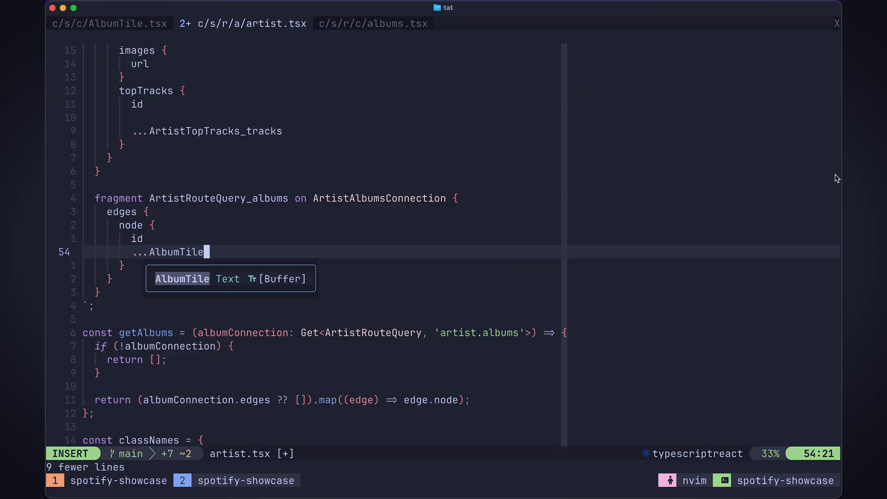
{"action": "type", "text": "_albu"}
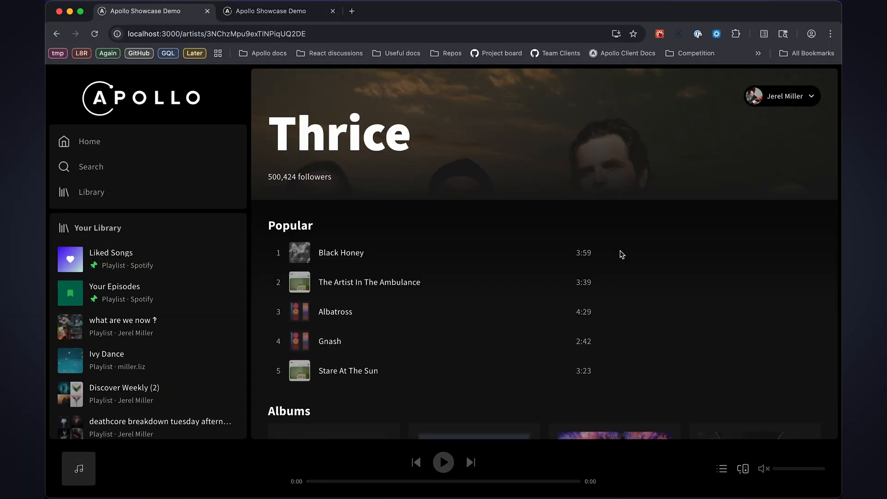
- Scroll the Thrice artist page down to the Albums section
{"action": "scroll", "scroll_direction": "down", "scroll_amount": 3}
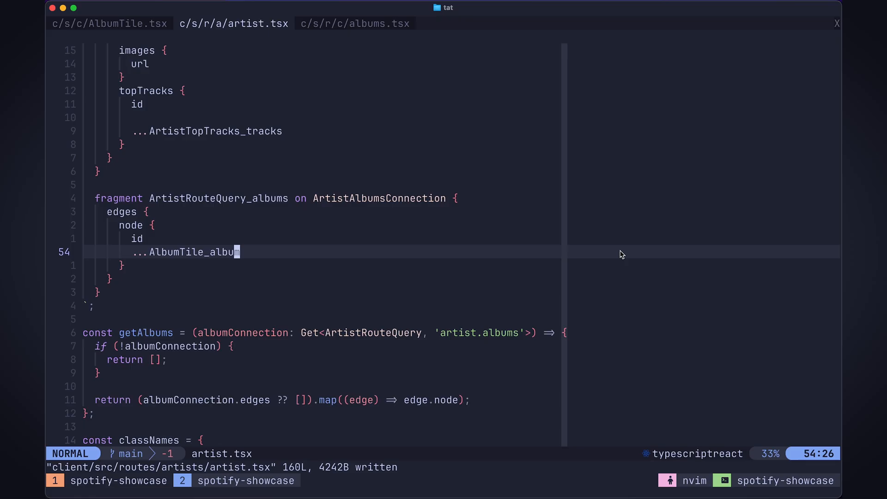
- Save artist.tsx and replace albums.tsx's album fields with ...AlbumTile_album
{"action": "left_click", "coordinate": [355, 23]}
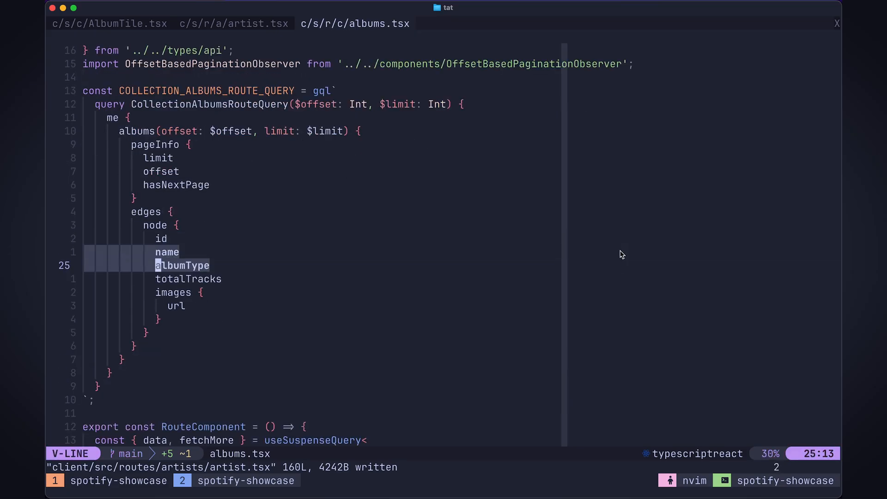
{"action": "type", "text": "...Albu"}
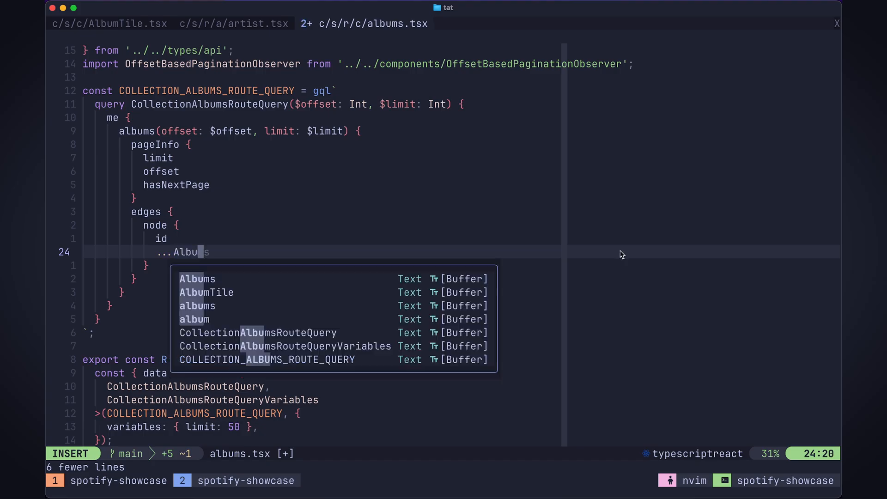
{"action": "type", "text": "AlbumTile_album"}
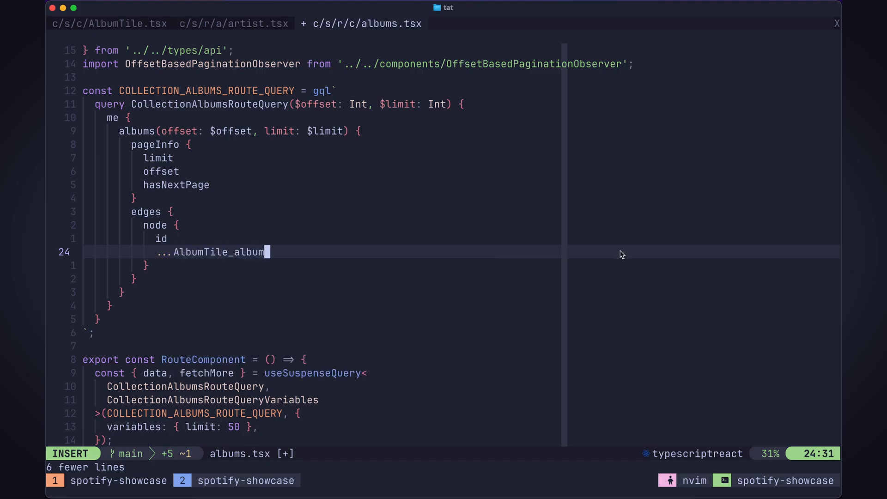
{"action": "key", "text": "Escape"}
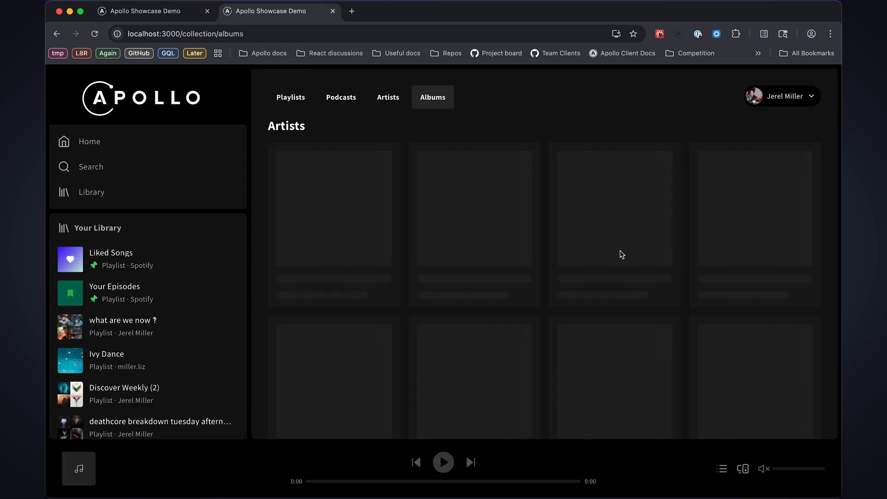
- Load the Library Albums page at /collection/albums to see album tiles
{"action": "left_click", "coordinate": [433, 97]}
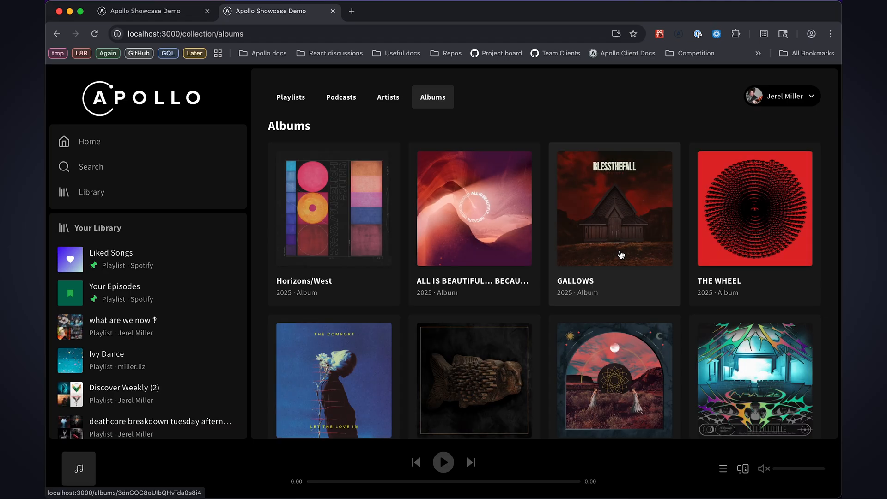